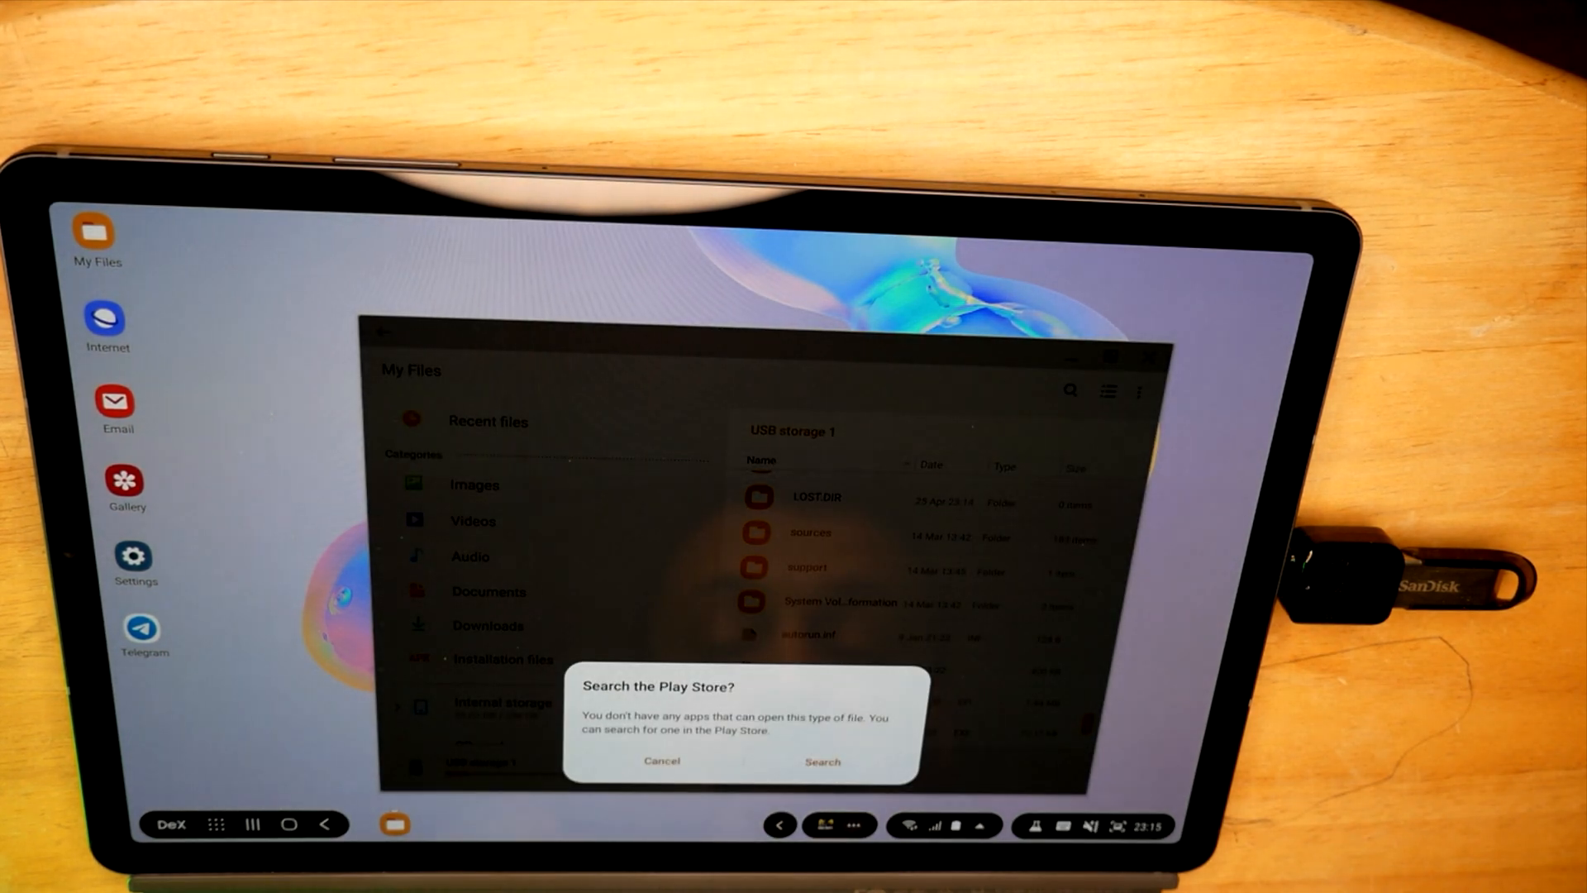
Dismiss the Play Store search prompt, look inside System Volume Information, and return to USB storage 1.
click(661, 761)
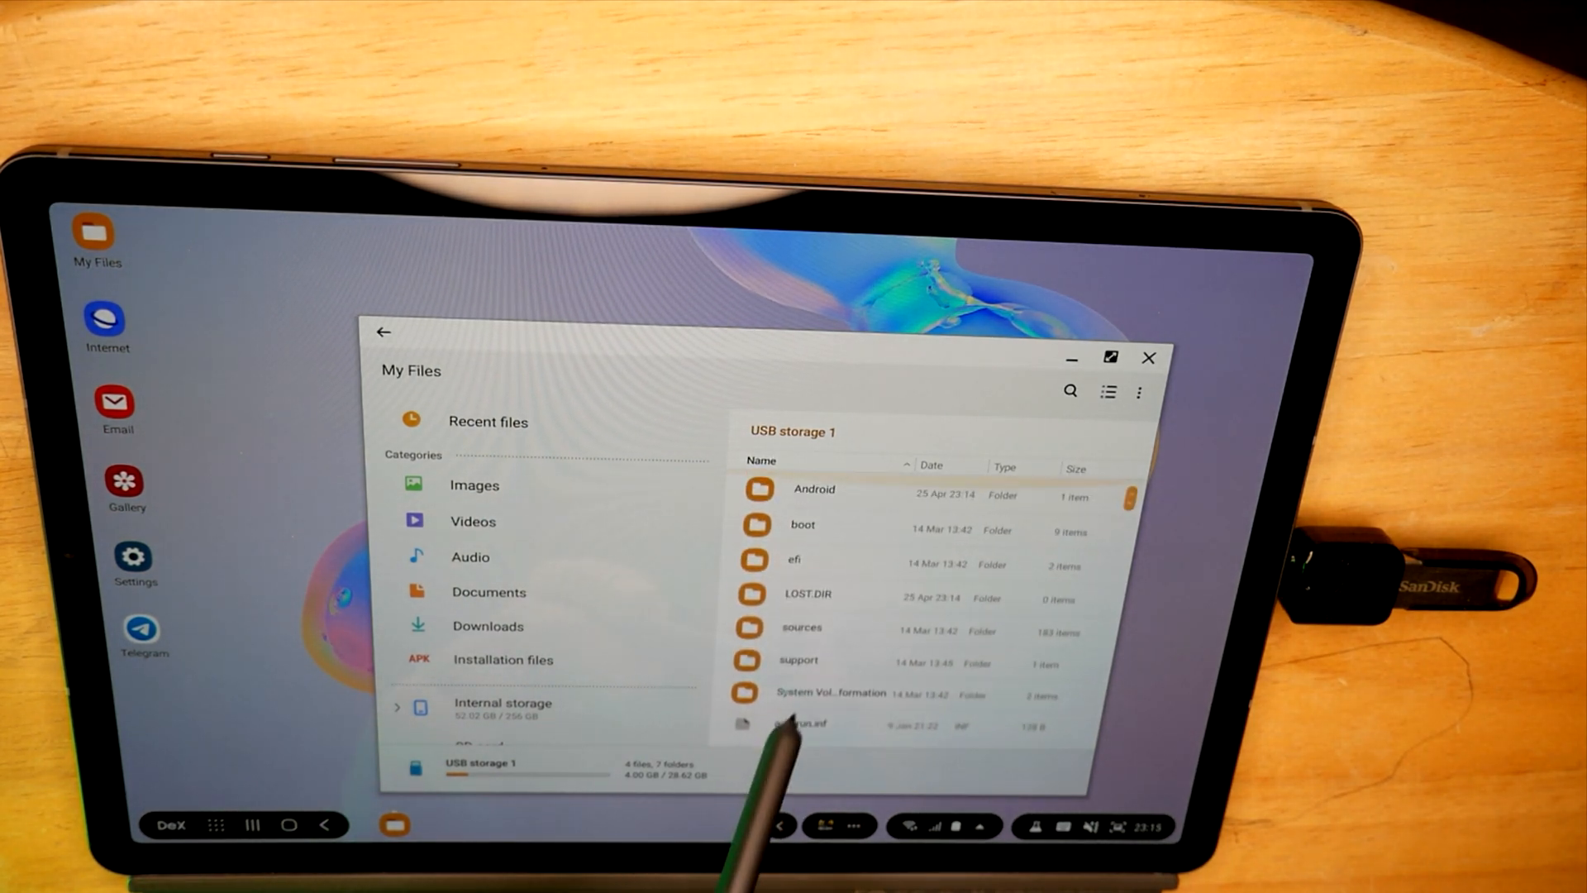
double_click(820, 693)
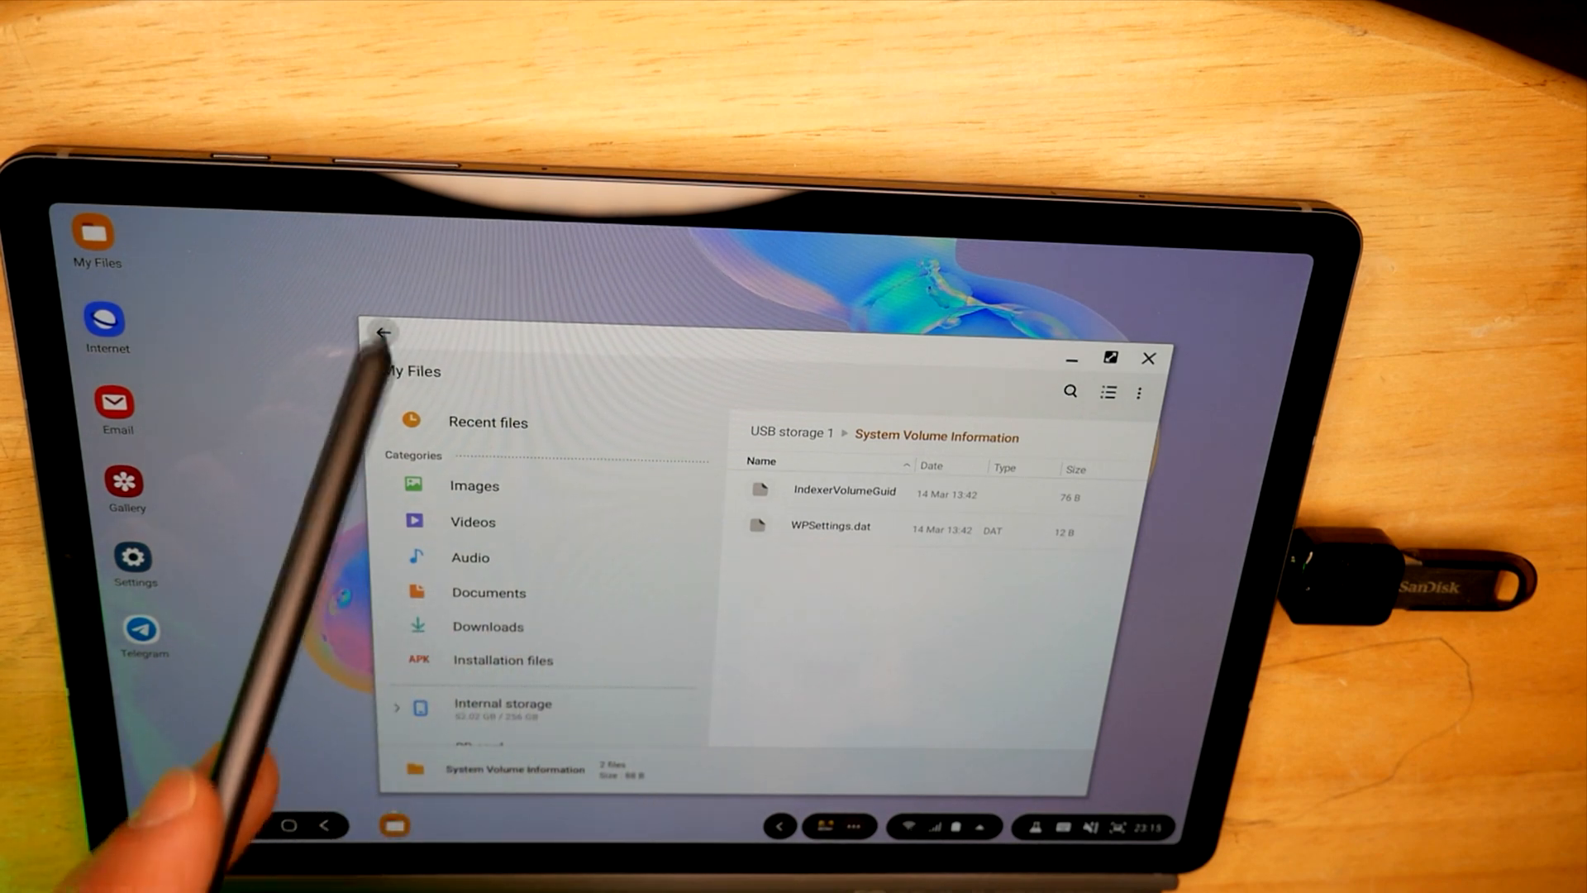
click(383, 354)
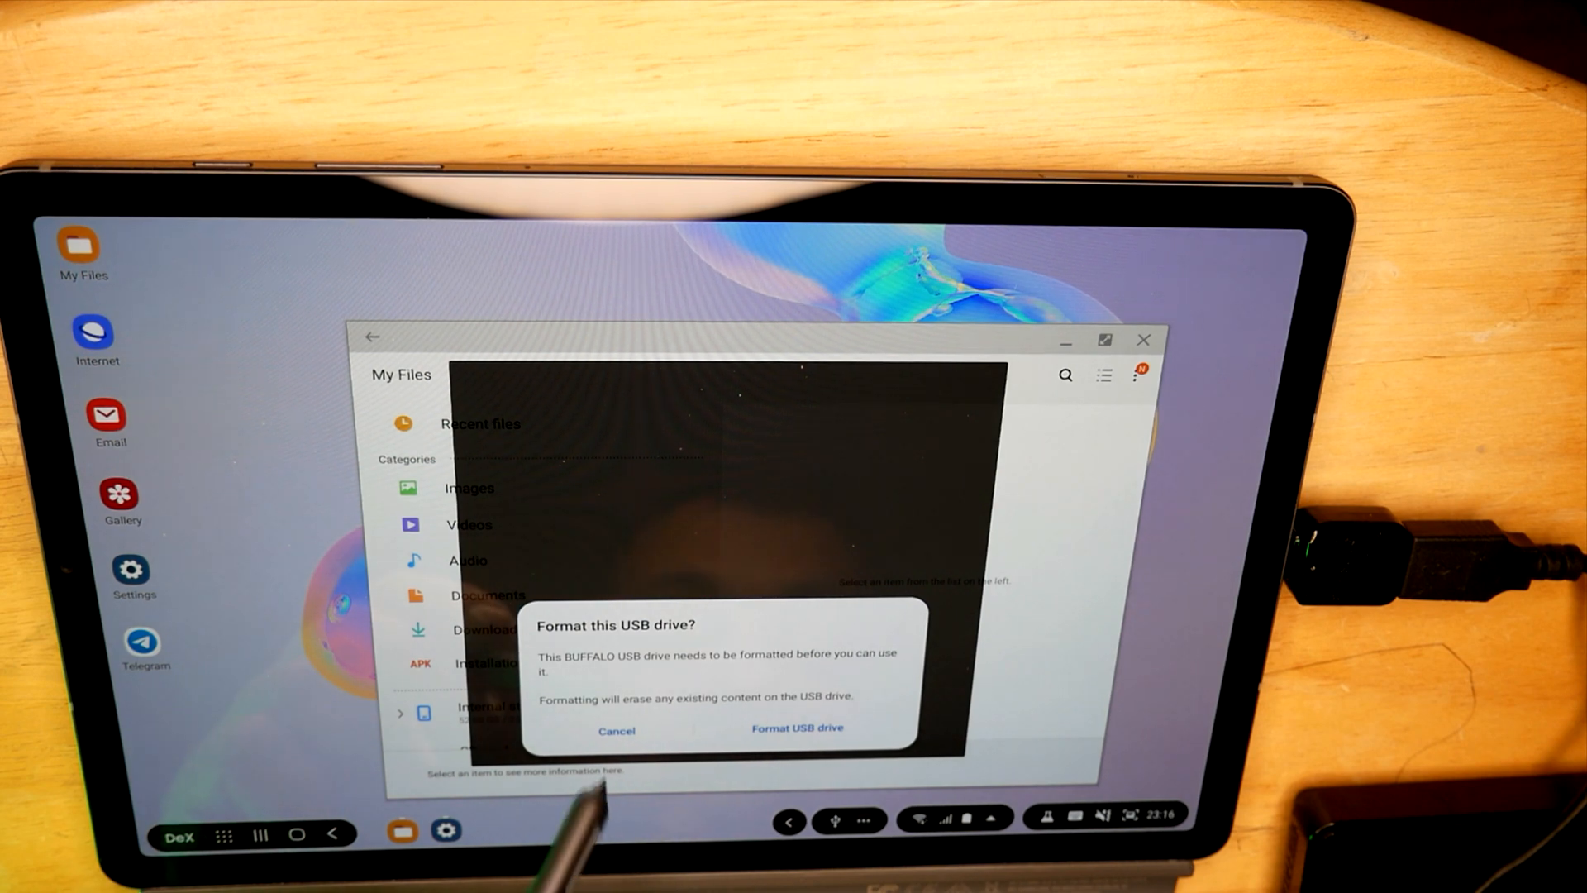
Decline formatting the BUFFALO drive on the Format this USB drive? dialog.
click(615, 731)
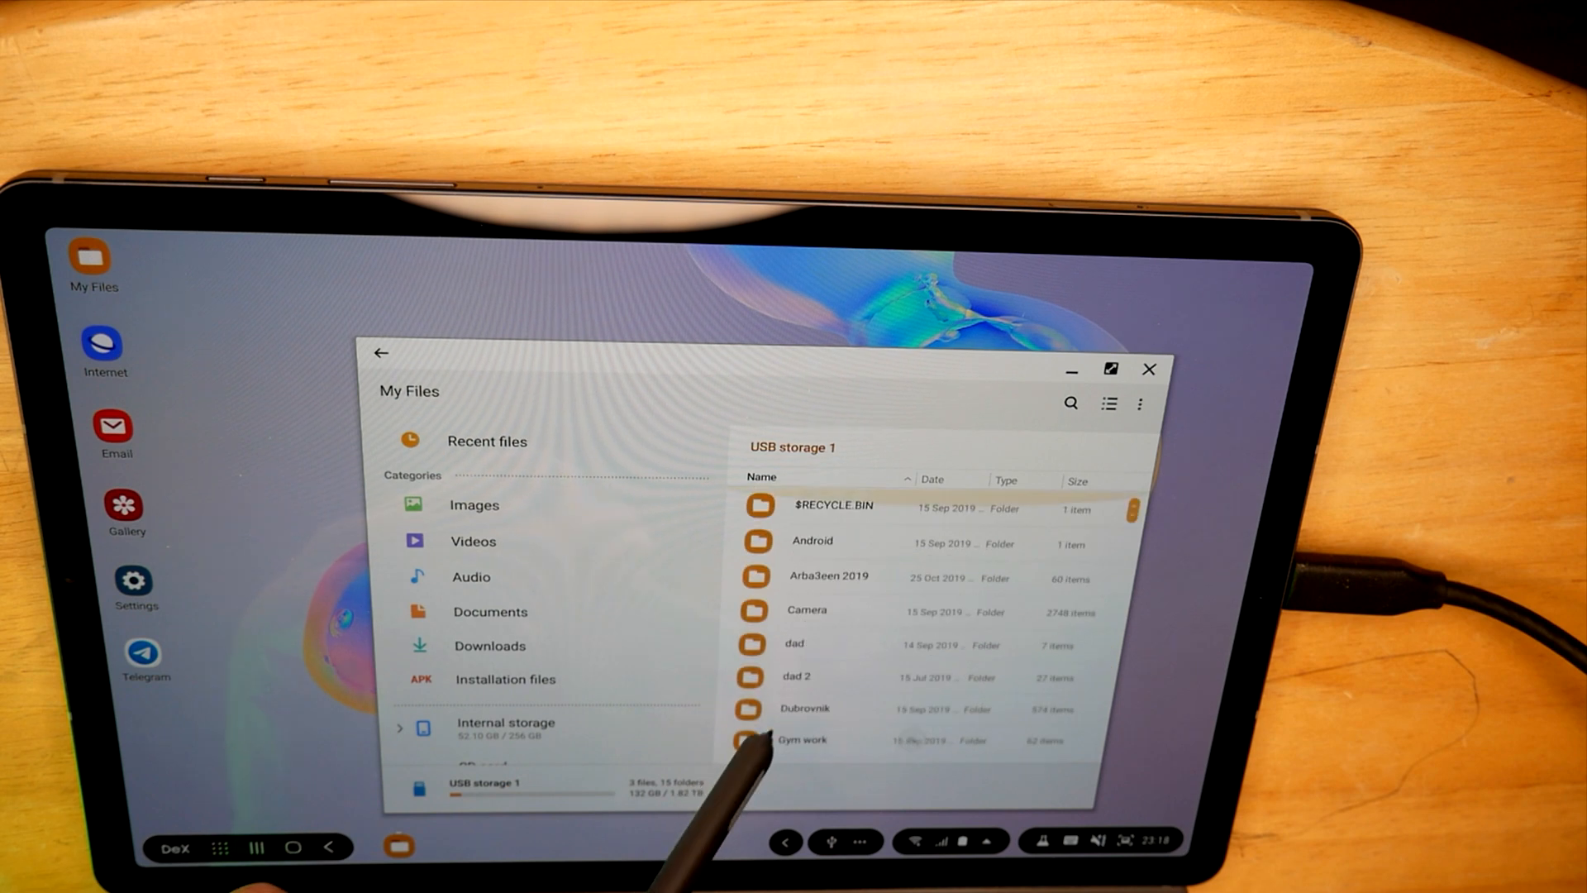
Scroll down the USB storage 1 list and enter the SJCAM folder.
scroll(down, 3)
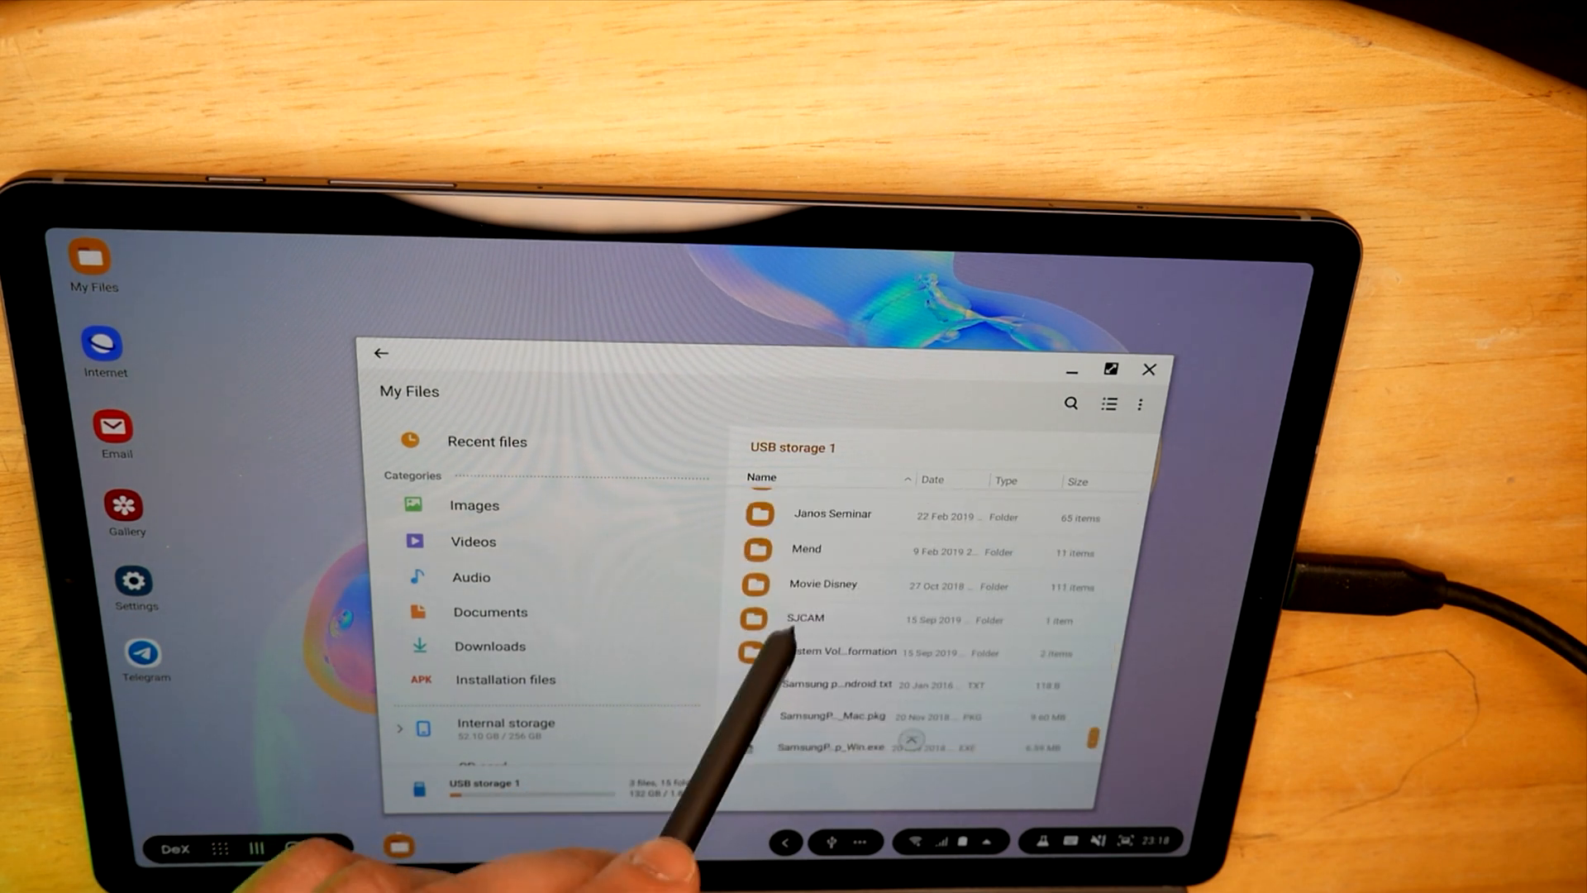
double_click(805, 618)
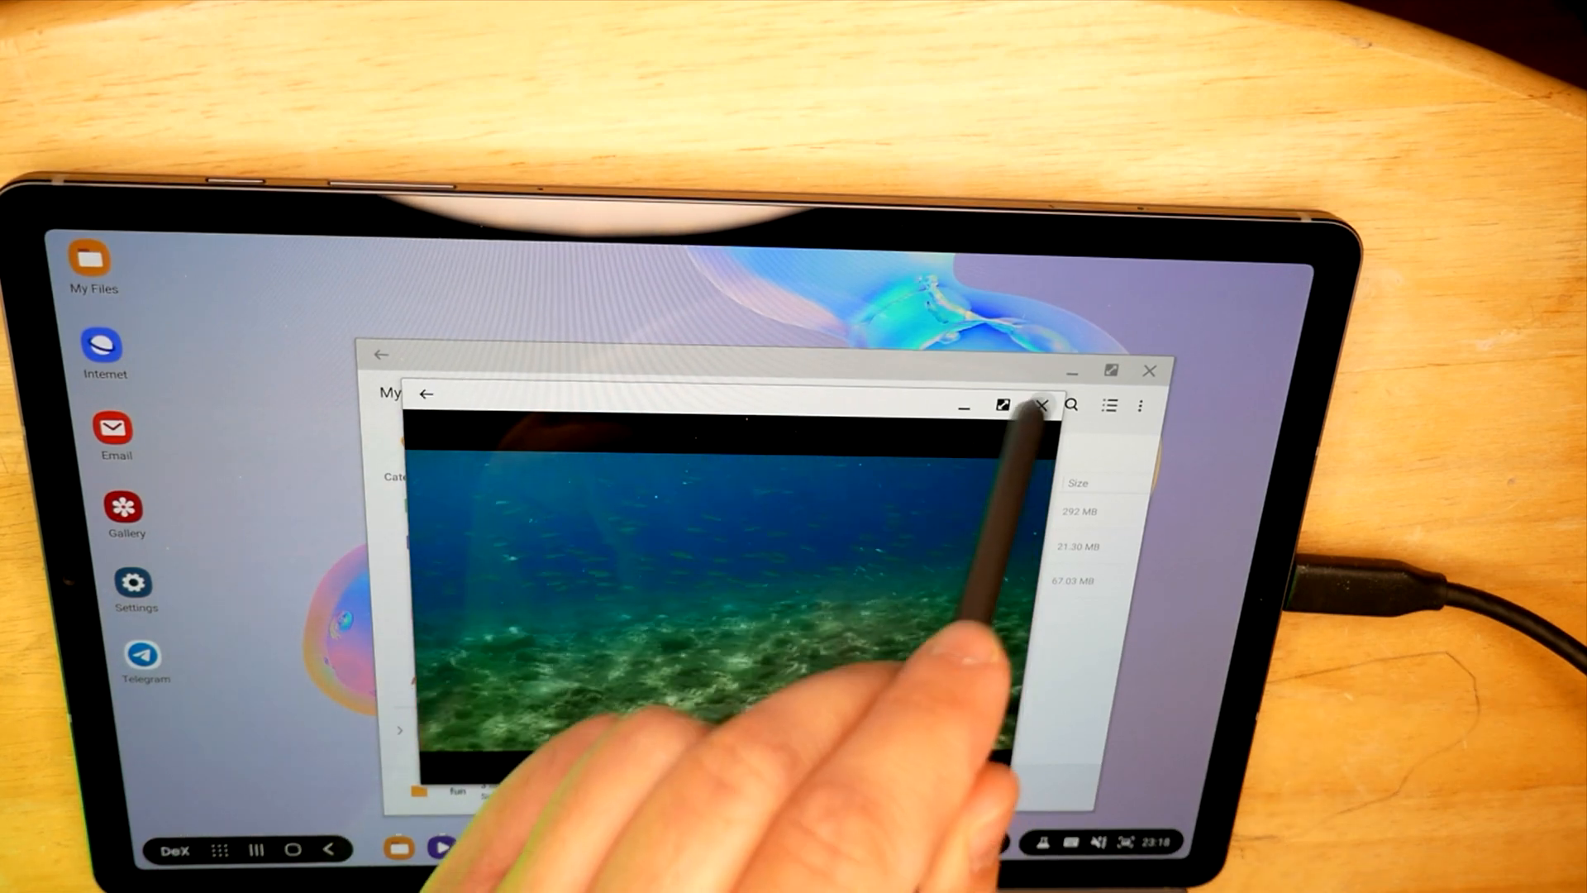
Close the underwater video player, then close My Files to leave an empty desktop.
click(1040, 405)
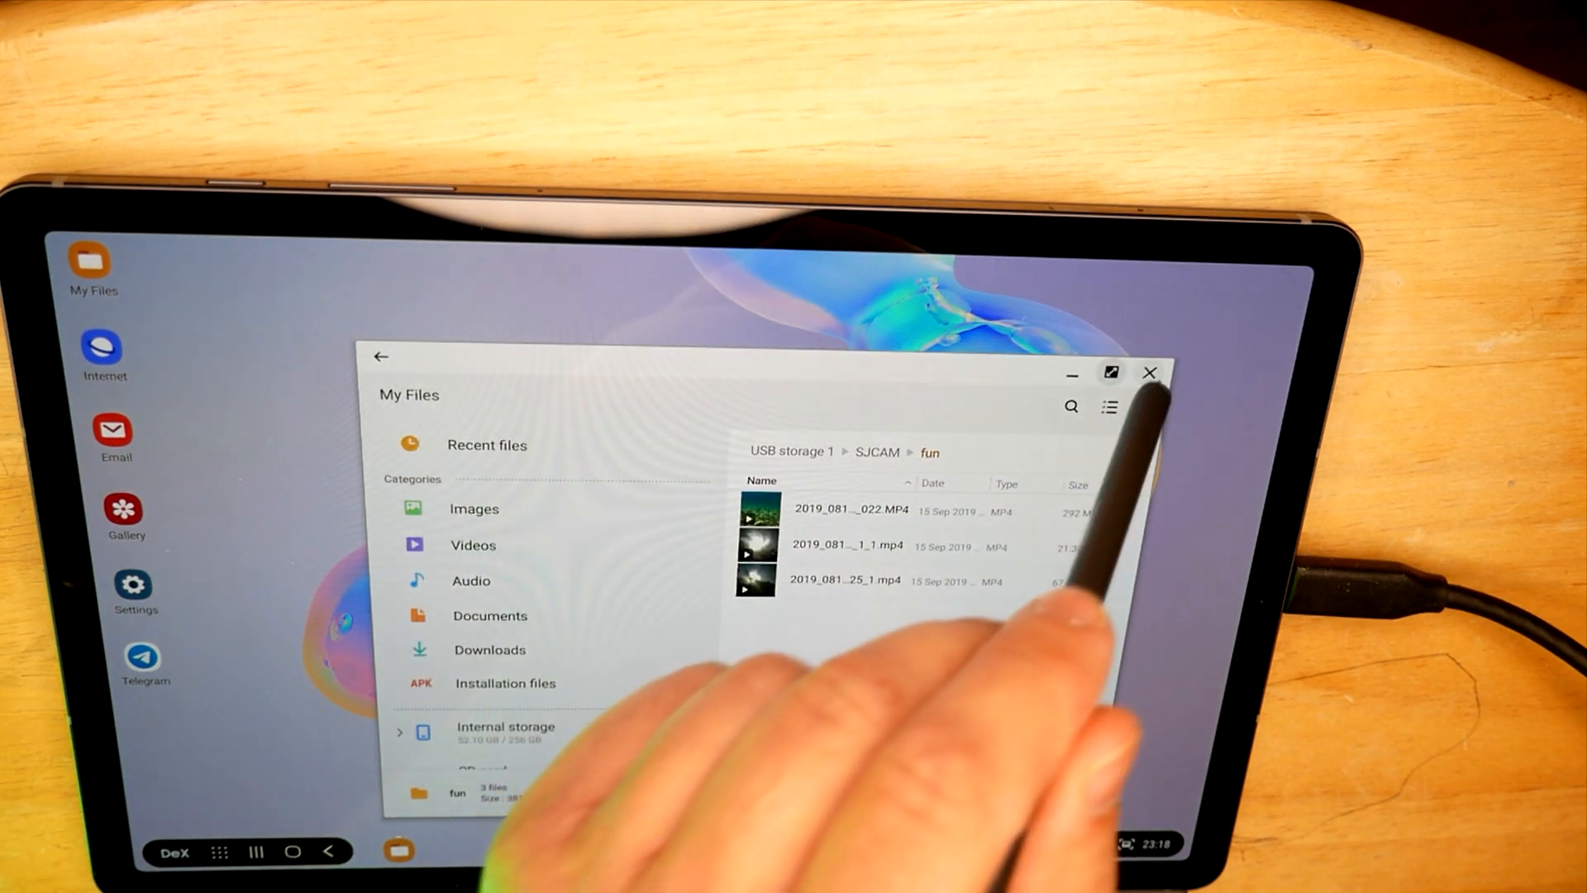
click(1150, 372)
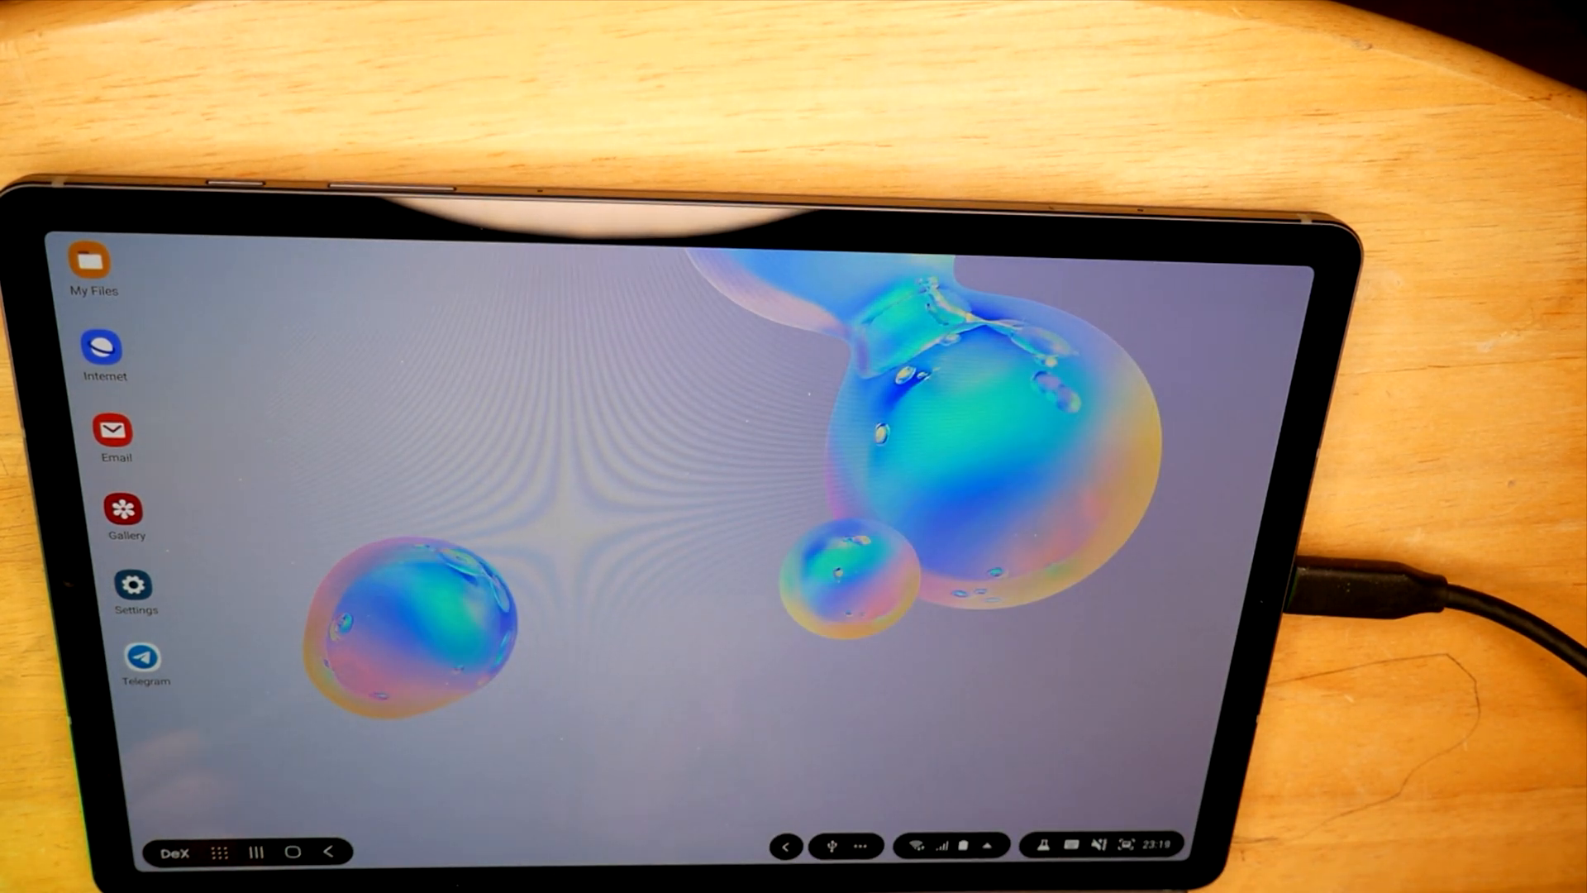